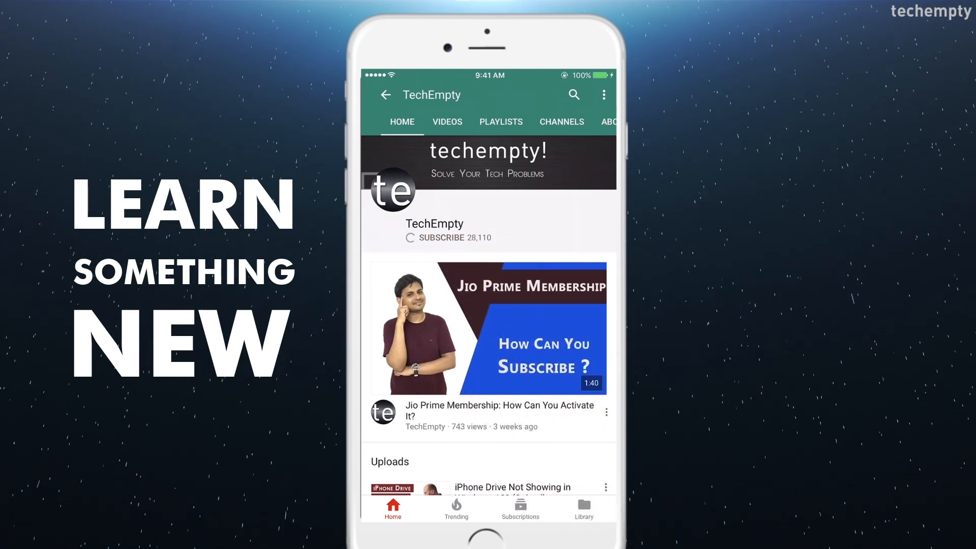
- Subscribe to the TechEmpty channel and return to the home screen
click(440, 237)
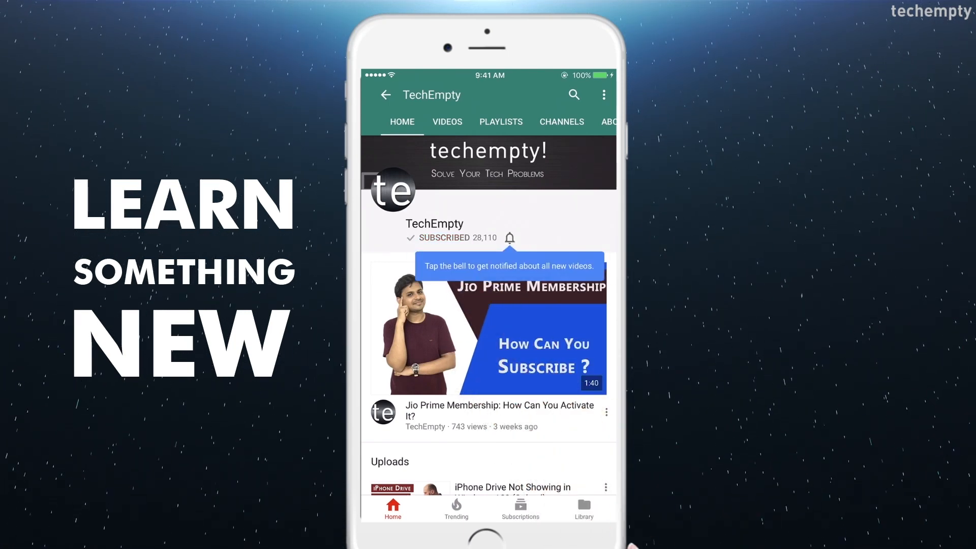
click(509, 237)
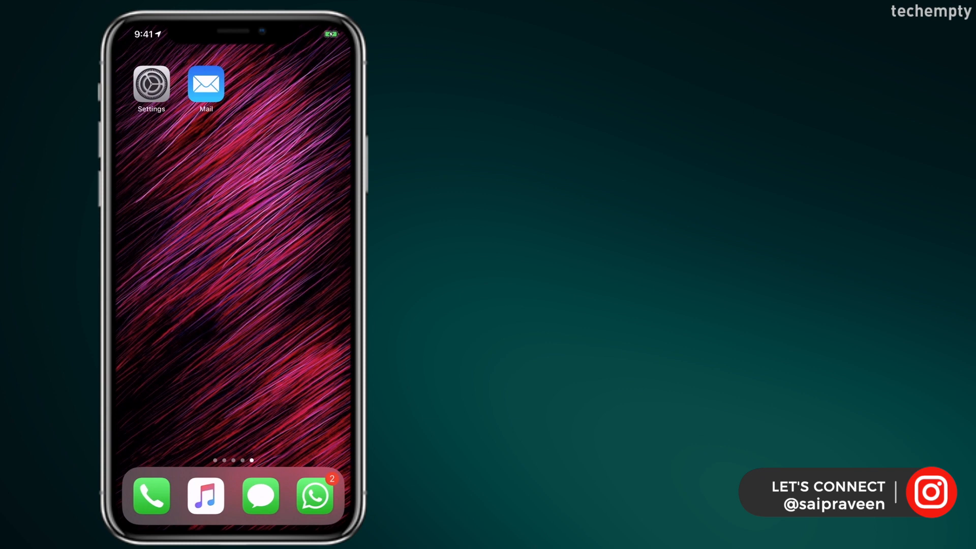
click(206, 85)
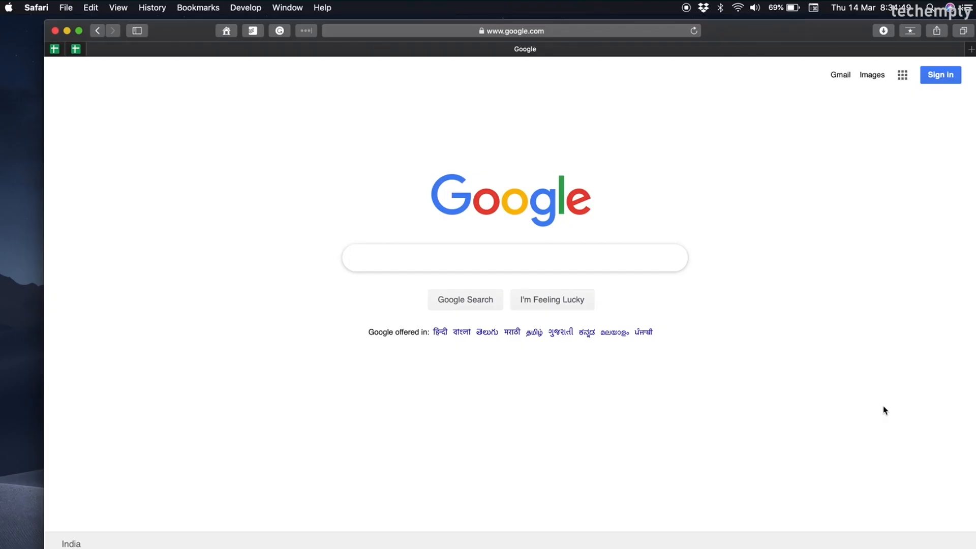
text(zoho)
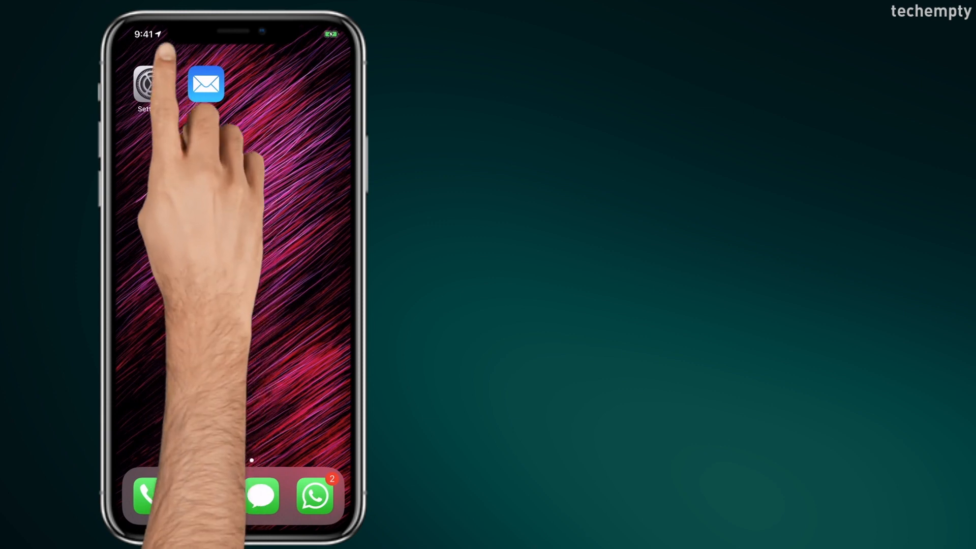
- Reach the Add Account page listing iCloud, Exchange, Google, Yahoo, AOL, Outlook.com and Other
click(145, 84)
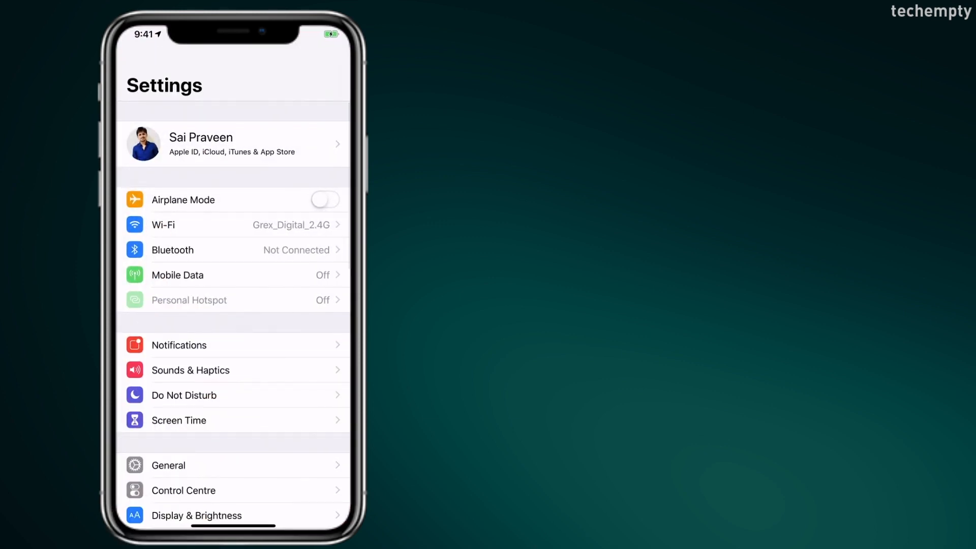
scroll(down, 3)
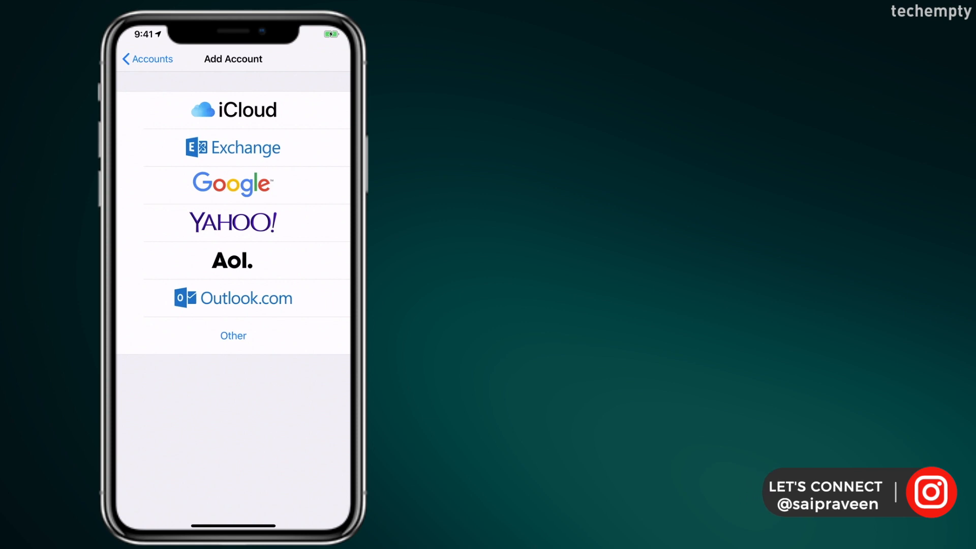
click(233, 335)
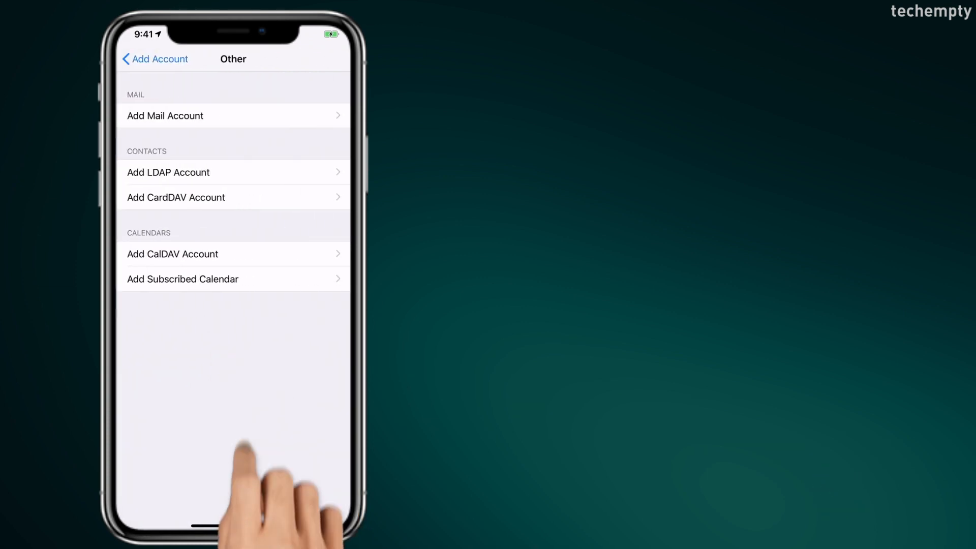
click(187, 116)
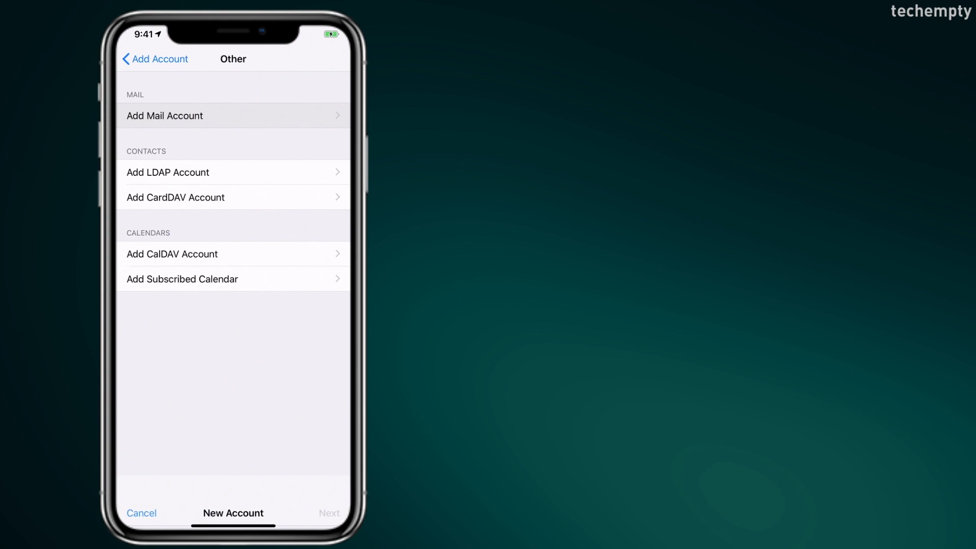
click(156, 59)
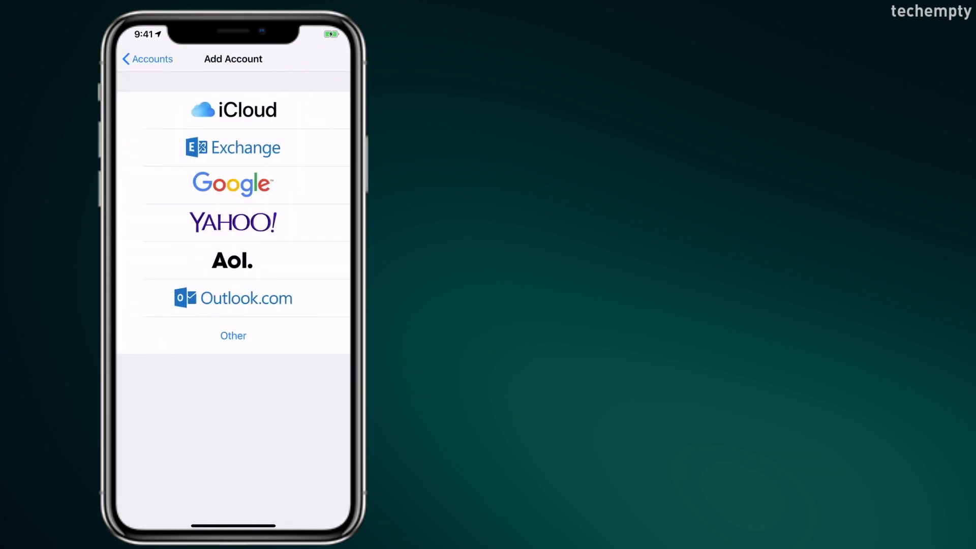
click(231, 184)
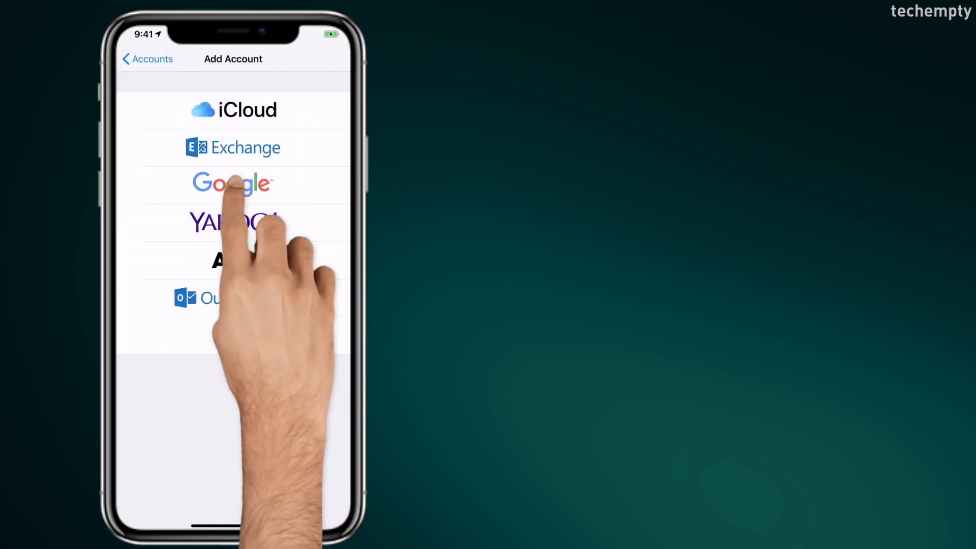
click(233, 182)
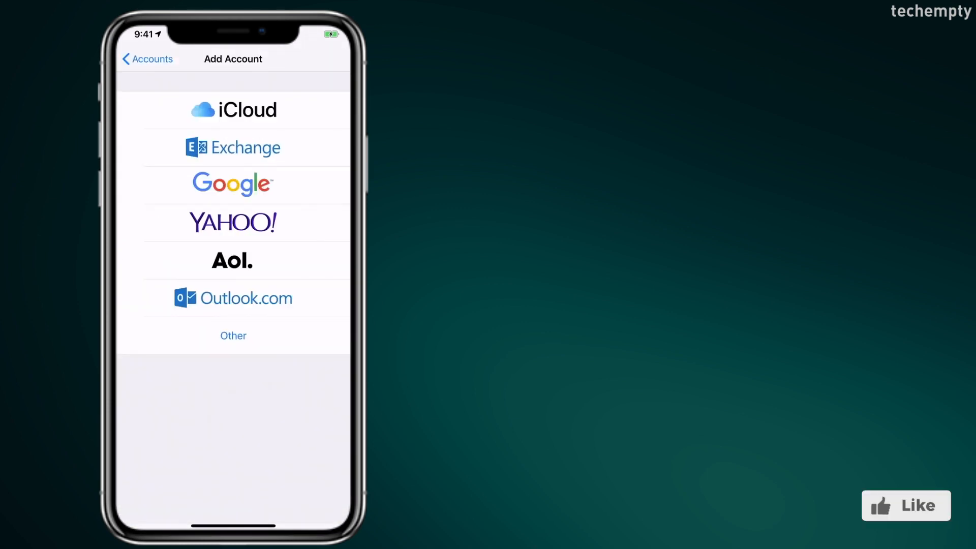
- Save the Gmail account syncing Mail, Contacts and Calendars, leaving Notes off
click(232, 184)
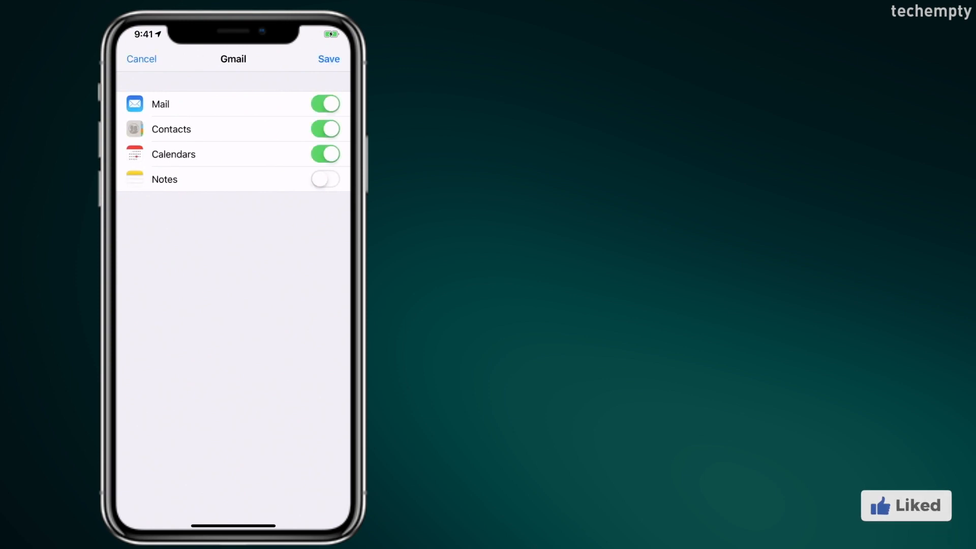
click(324, 179)
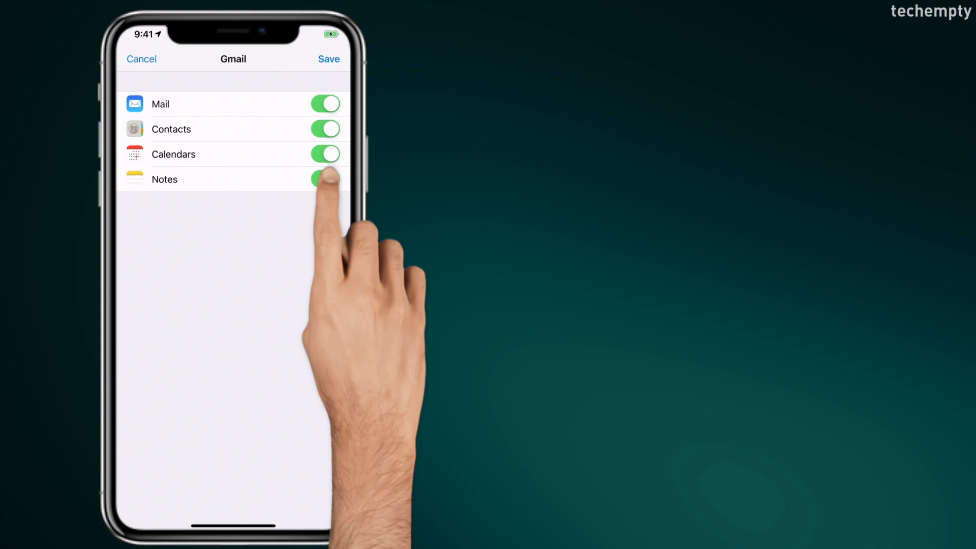
click(324, 179)
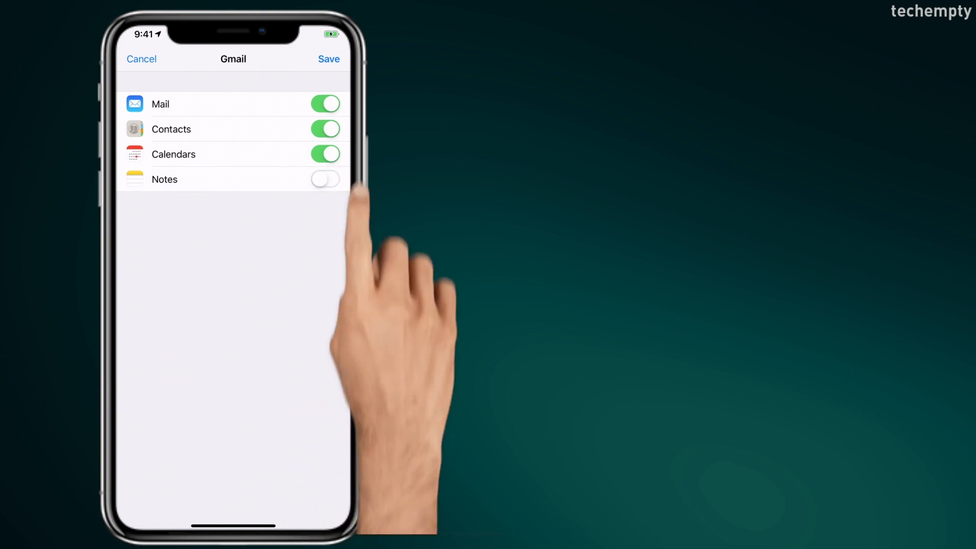
click(328, 59)
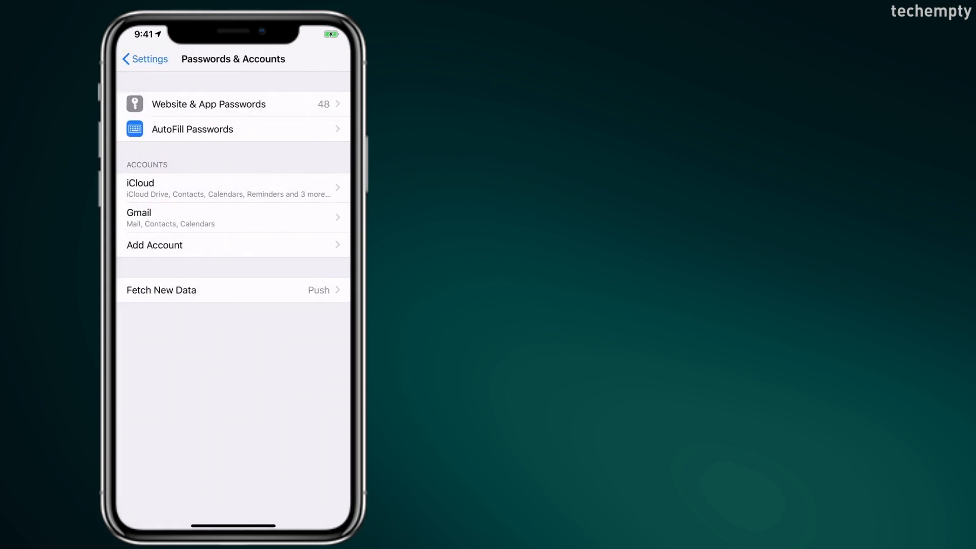
- Change the Gmail account's Description to TechEmpty
click(232, 217)
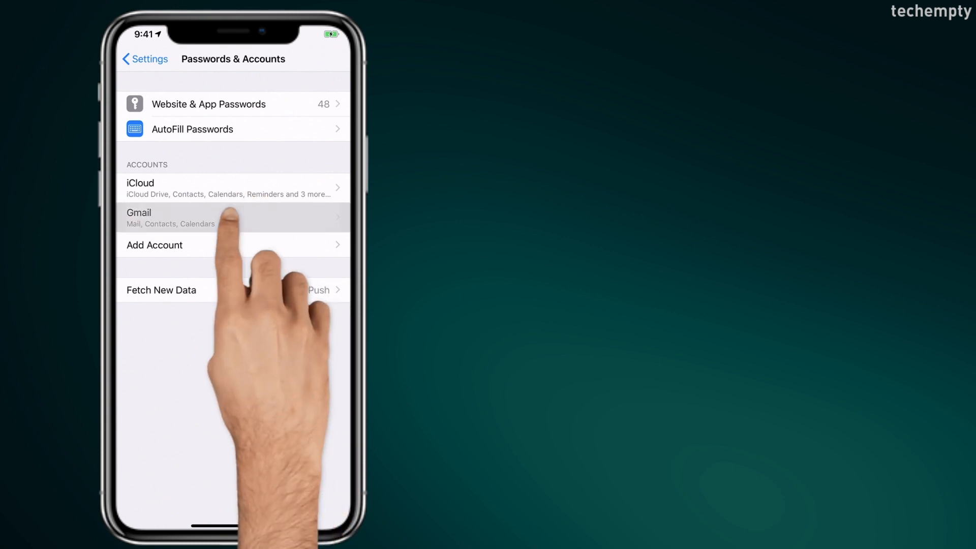
click(233, 217)
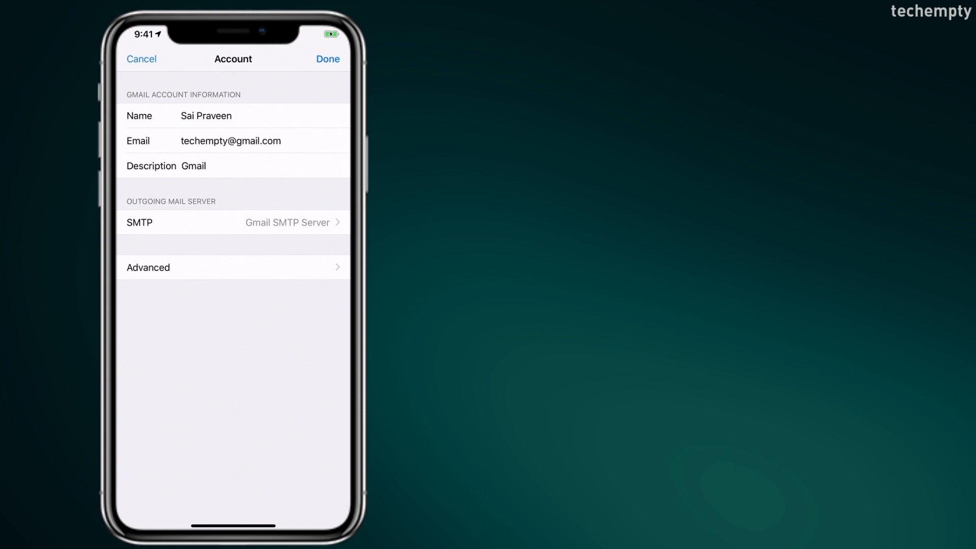
click(193, 166)
text(TechEm)
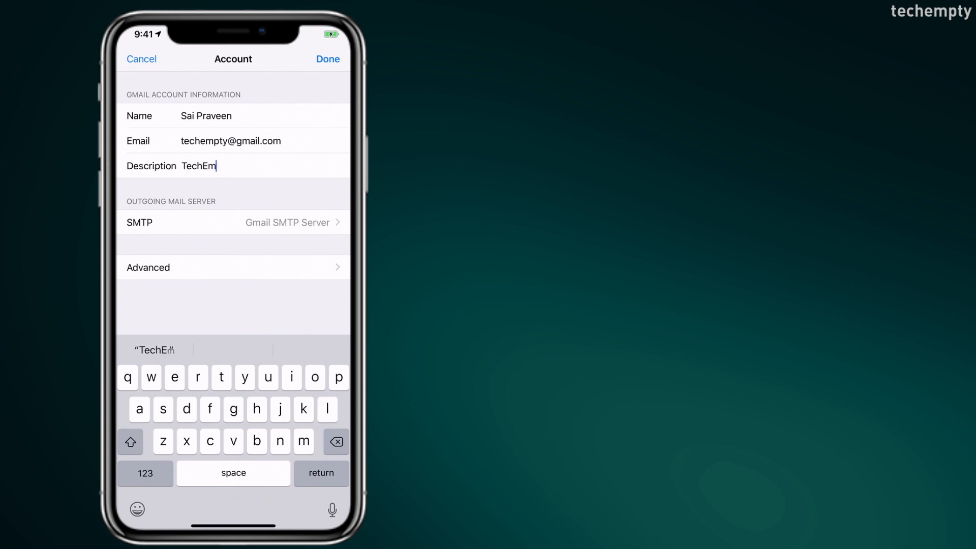
click(326, 59)
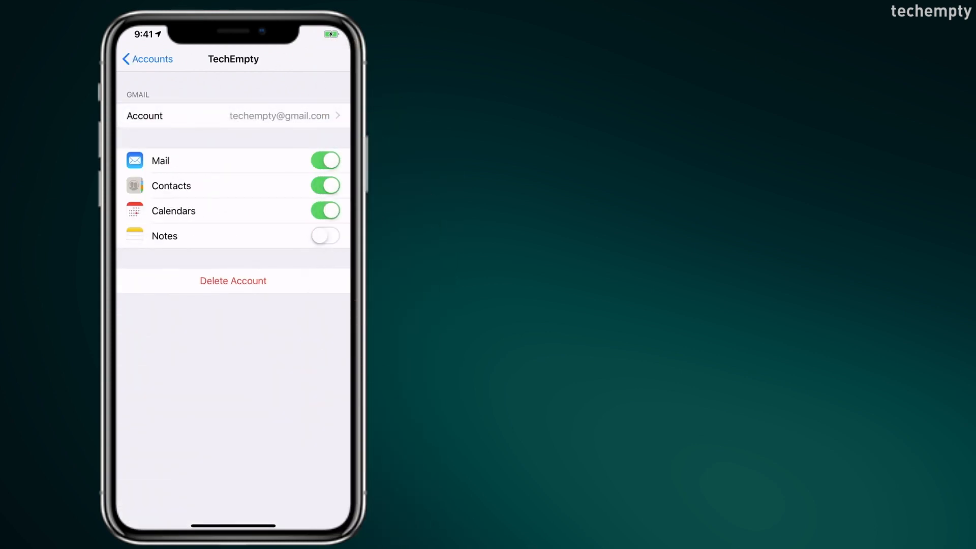
- Load the TechEmpty inbox in Mail so its messages refresh
click(147, 59)
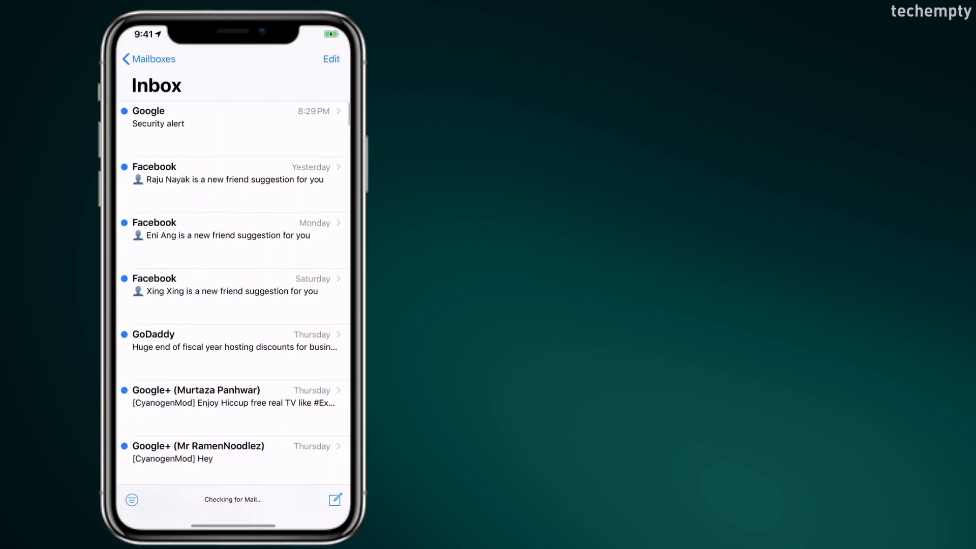
scroll(down, 3)
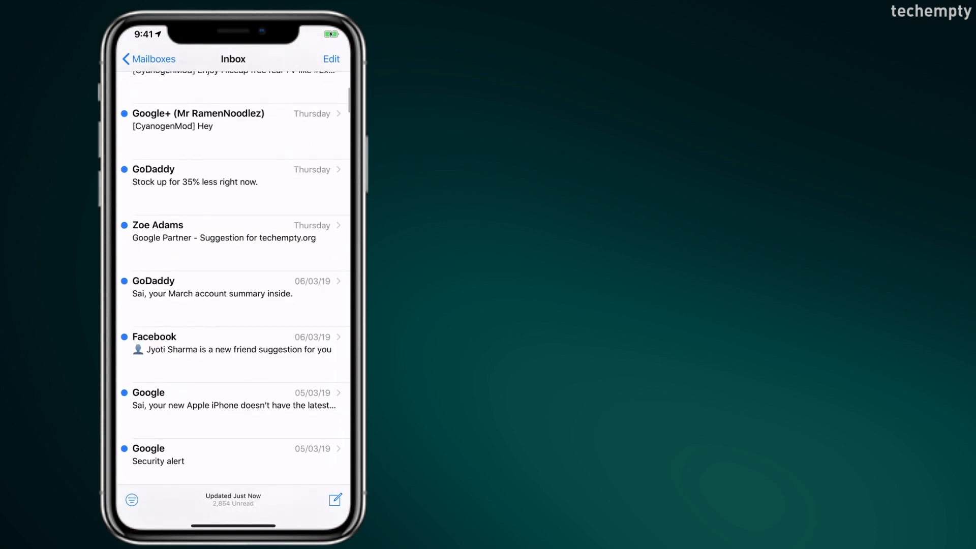